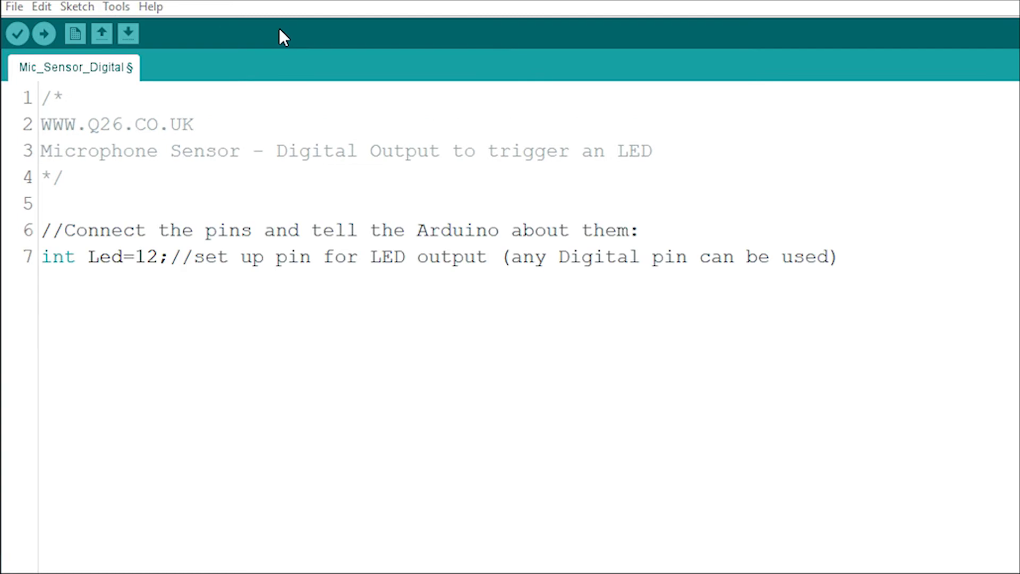
{"action": "type", "text": "int micsensorpin=3; //setup pin for input from Sensor D0"}
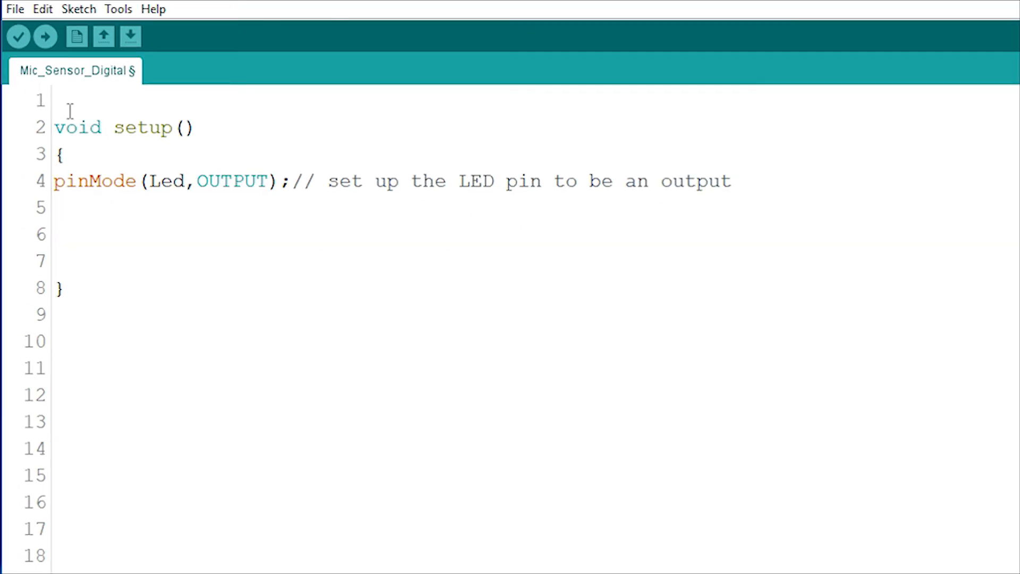
{"action": "type", "text": "pinMode(micsensorpin, INPUT);//set up the sensor pin to be an input"}
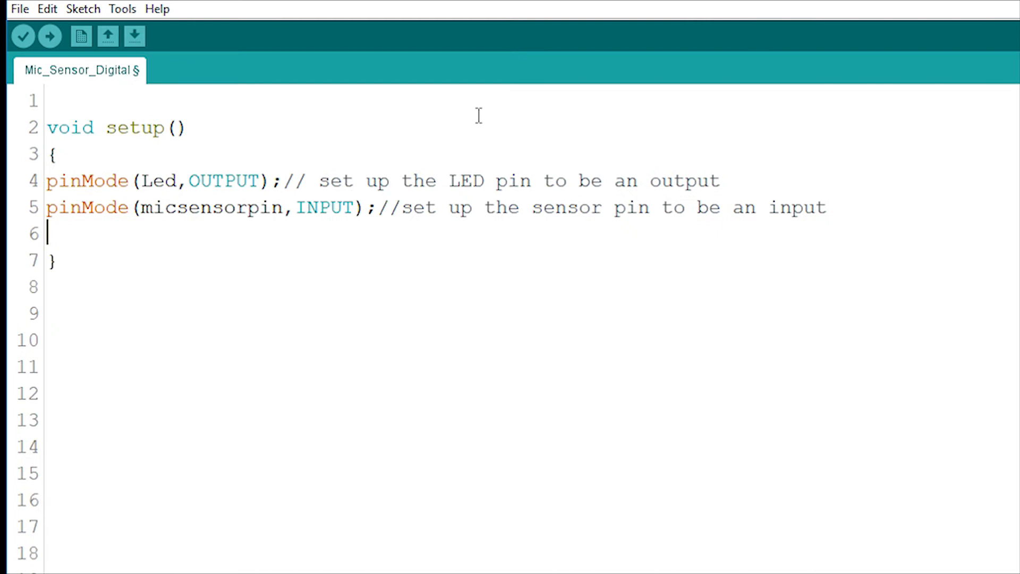
{"action": "type", "text": "digitalWrite(micsensorpin,LOW);  //start with the sensor pin off"}
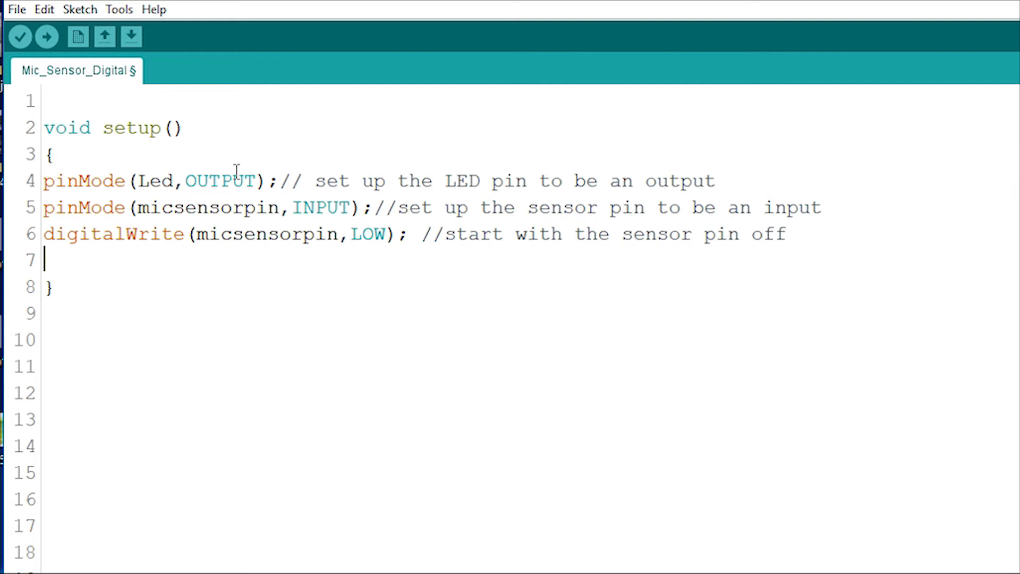
{"action": "type", "text": "digitalWrite(Led,LOW); //start with the LED off"}
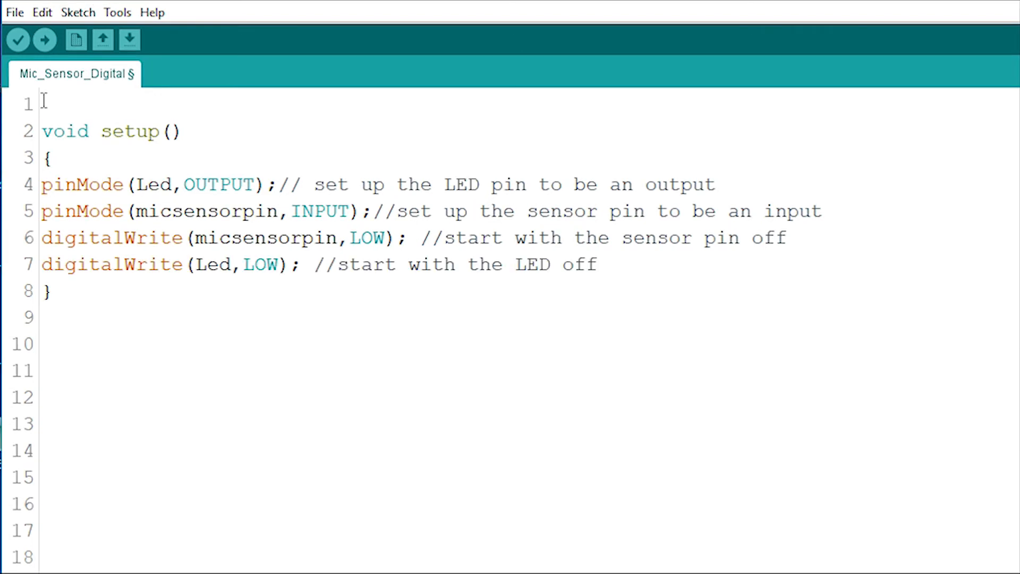